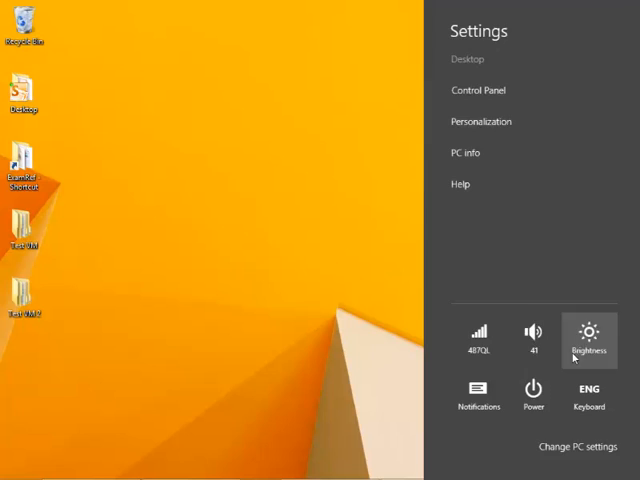
# - Browse the available Wi-Fi networks, expand the 487QL_EXT entry, then dismiss the panel
pyautogui.click(478, 330)
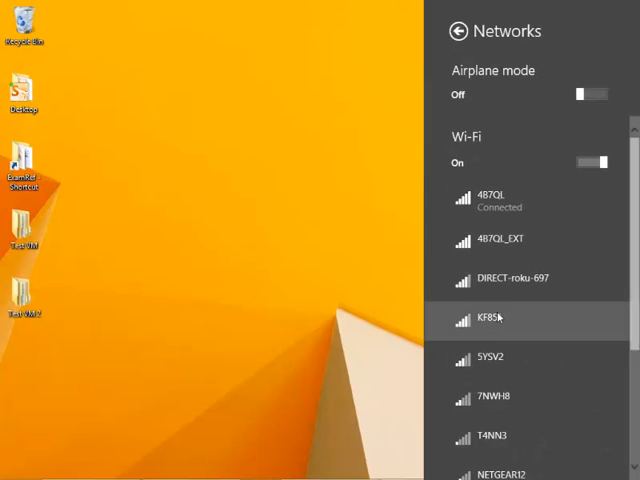
pyautogui.moveTo(530, 248)
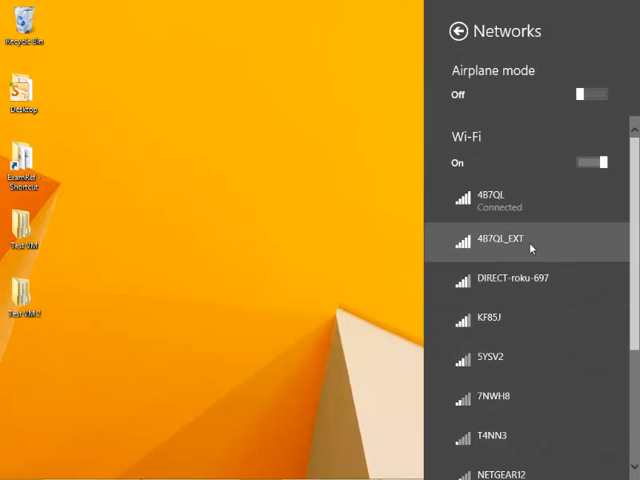
pyautogui.scroll(-3)
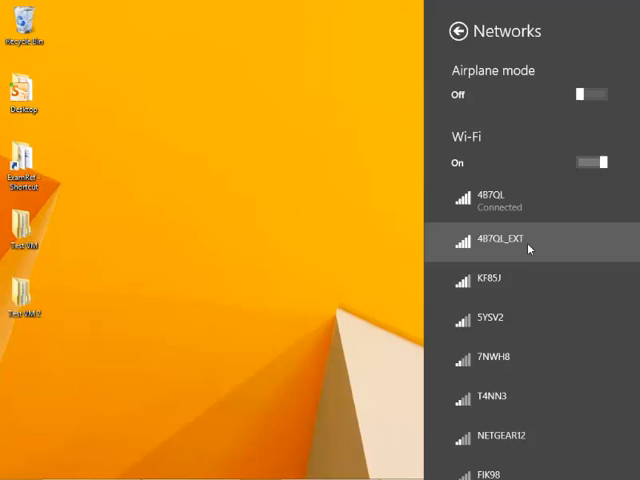
pyautogui.click(528, 240)
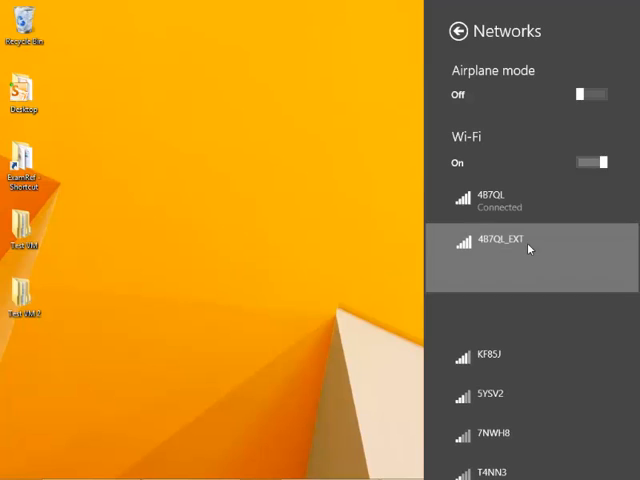
pyautogui.click(530, 240)
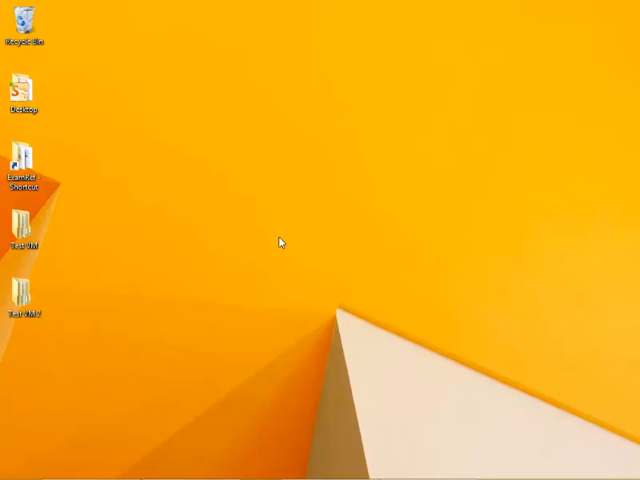
pyautogui.moveTo(276, 240)
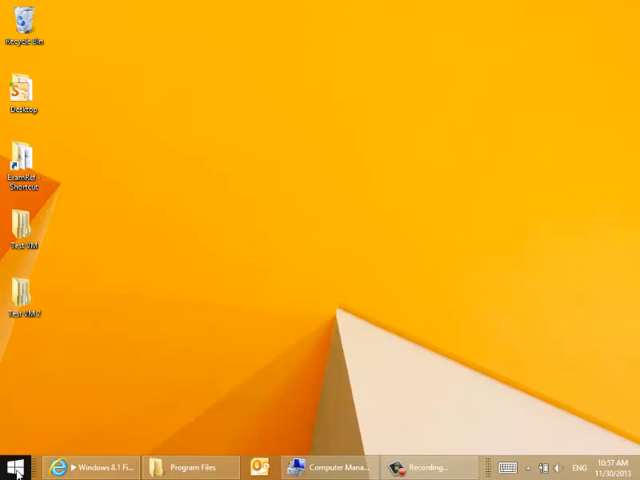
# - Launch Command Prompt from the Start button's system shortcut menu
pyautogui.rightClick(16, 468)
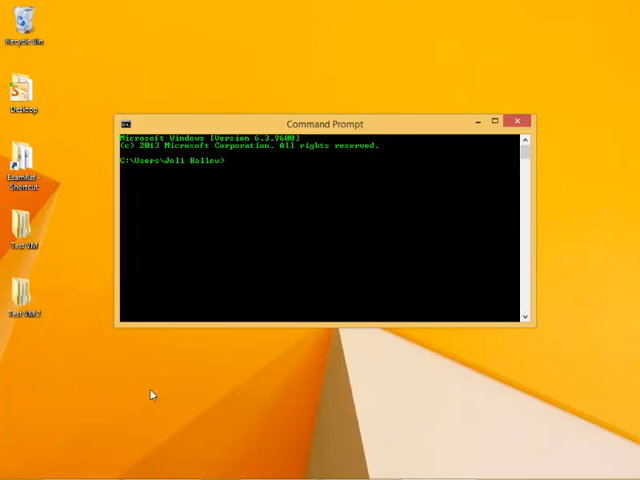
# - Run netsh wlan show profiles to list the saved Wi-Fi profiles
pyautogui.write('netsh')
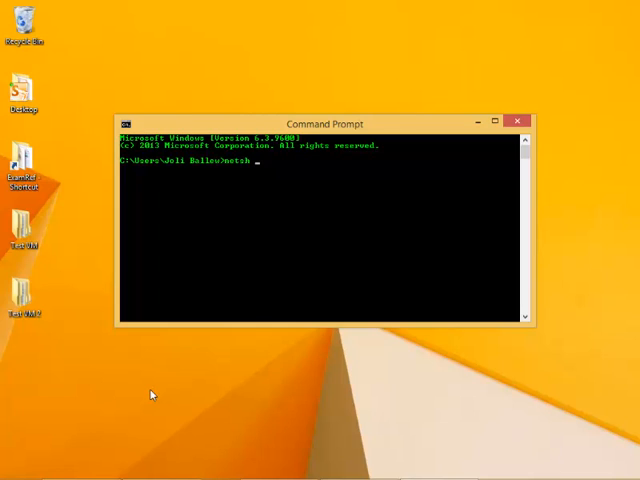
pyautogui.write('wlan')
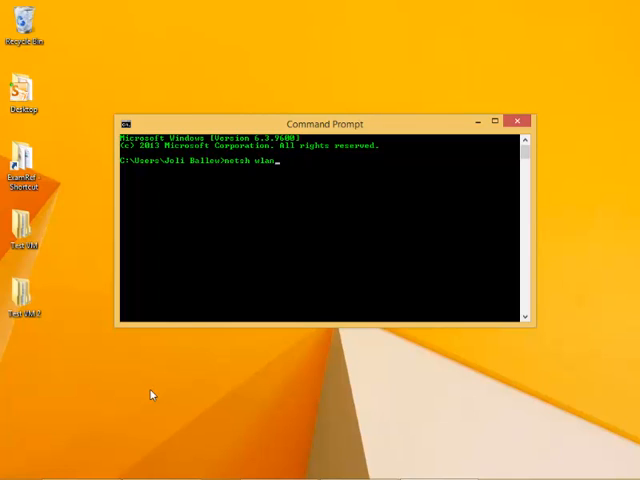
pyautogui.write('show')
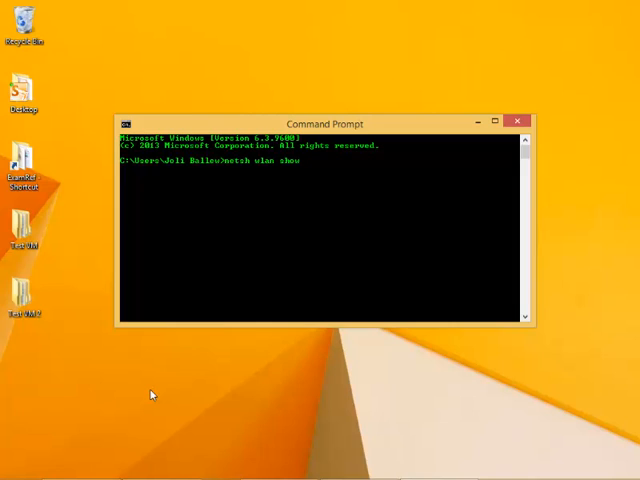
pyautogui.write('profiles')
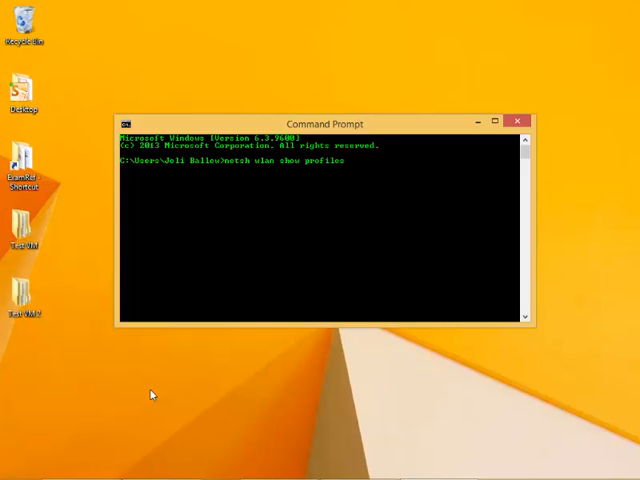
pyautogui.press('Return')
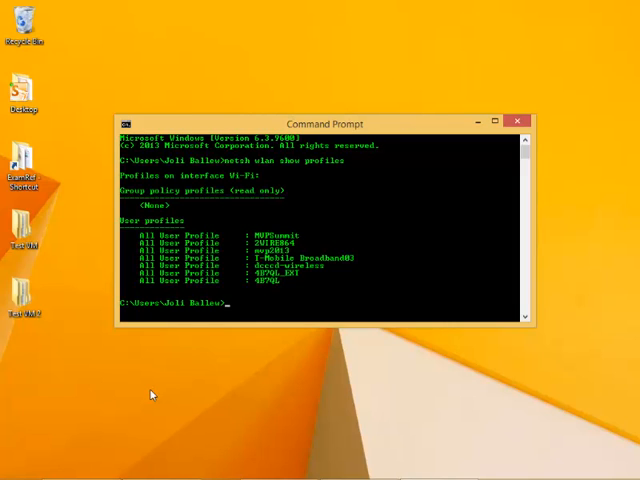
pyautogui.moveTo(308, 236)
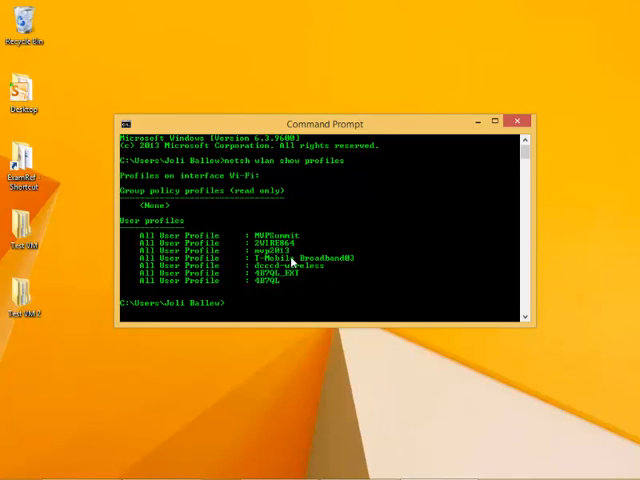
pyautogui.moveTo(342, 260)
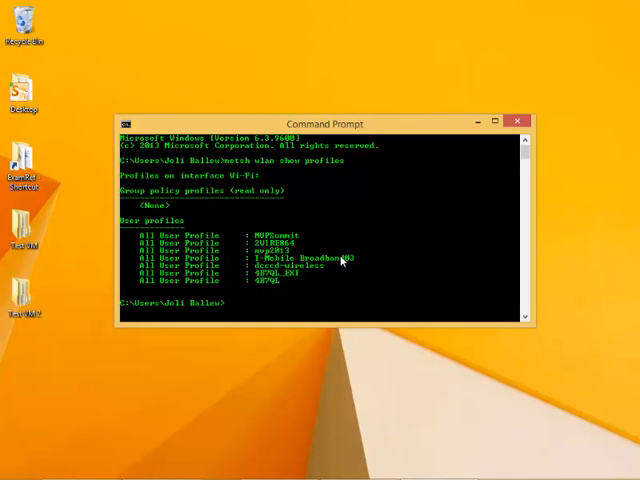
pyautogui.moveTo(336, 262)
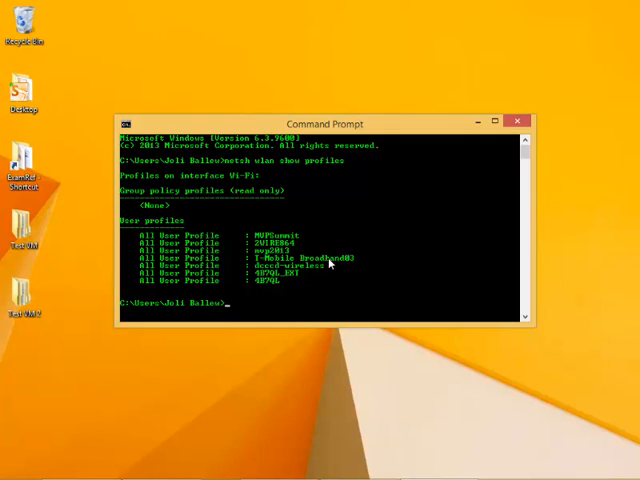
pyautogui.moveTo(314, 270)
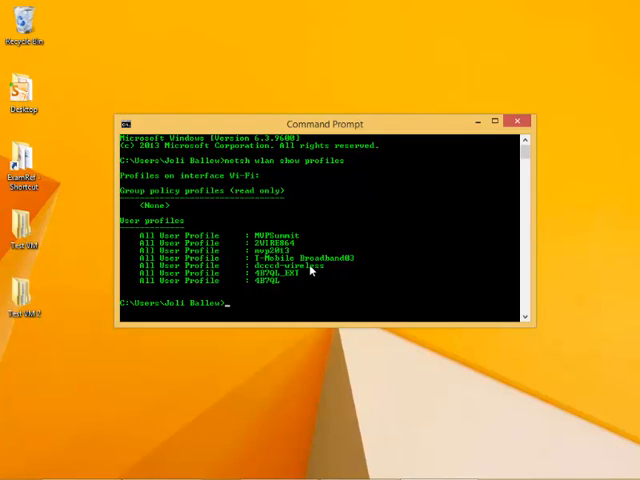
pyautogui.moveTo(336, 288)
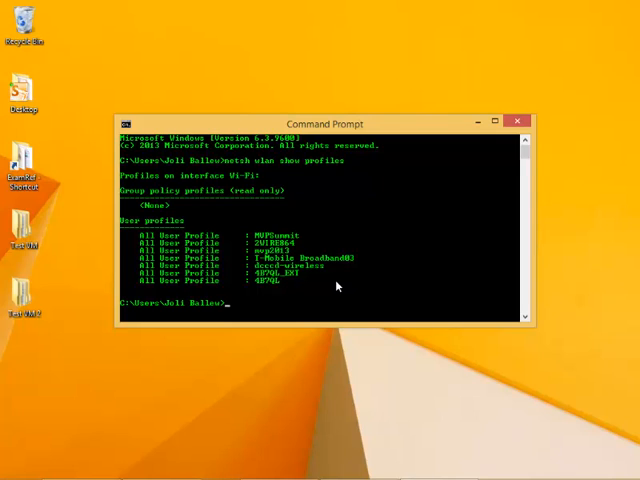
# - Run netsh wlan delete profile name=dcccd-wireless to remove that saved profile
pyautogui.write('netsh')
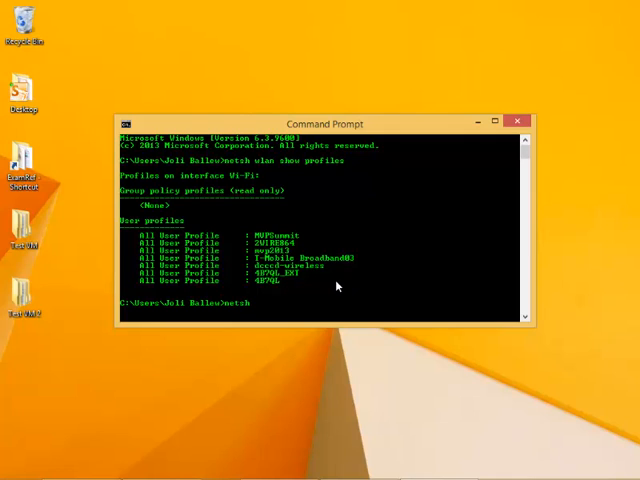
pyautogui.write('wlan')
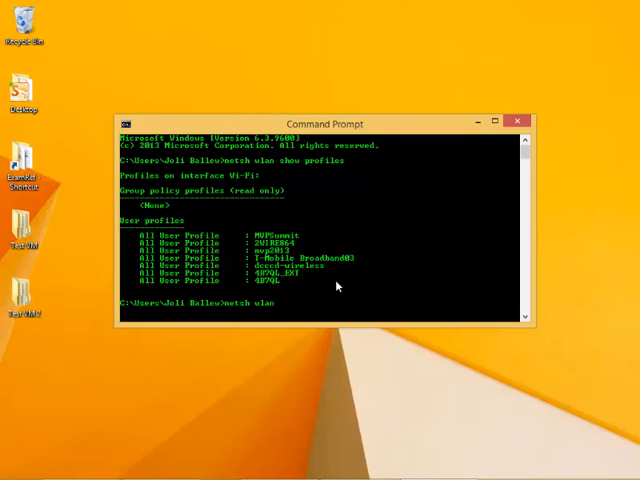
pyautogui.write('delete')
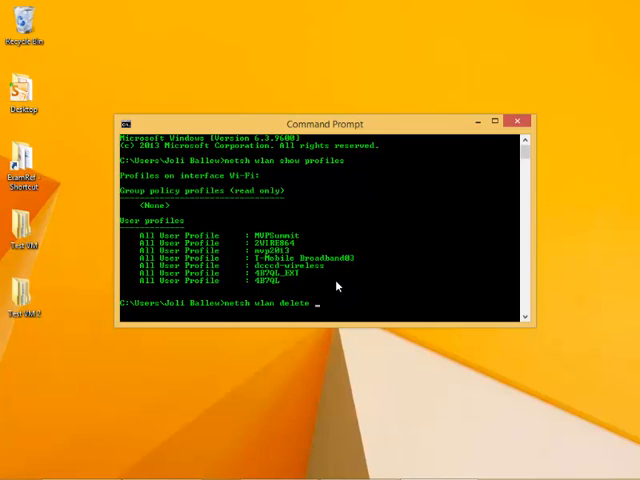
pyautogui.write('profile')
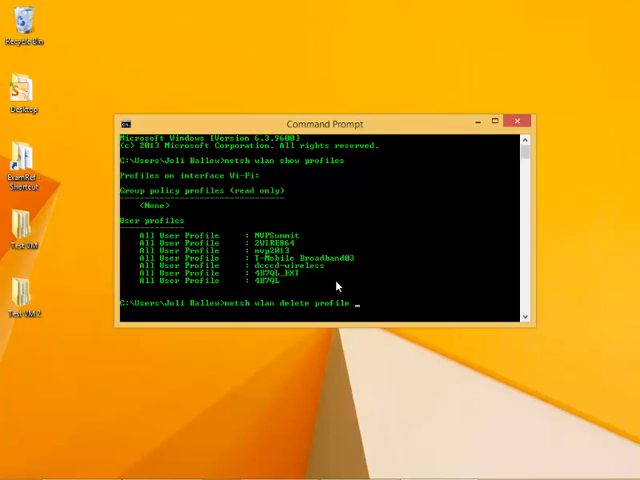
pyautogui.write('name=')
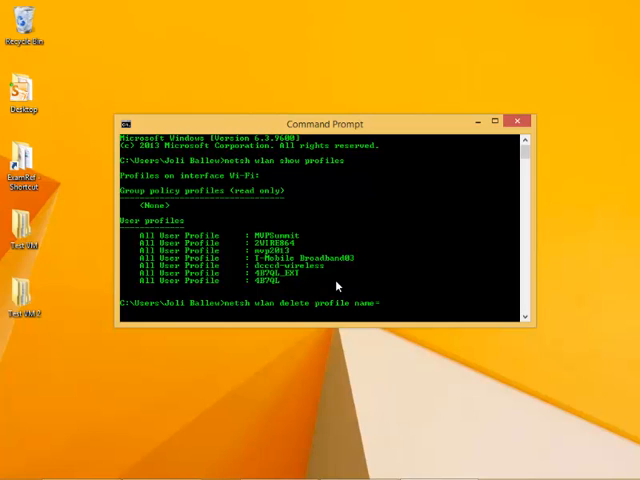
pyautogui.write('dcccd-')
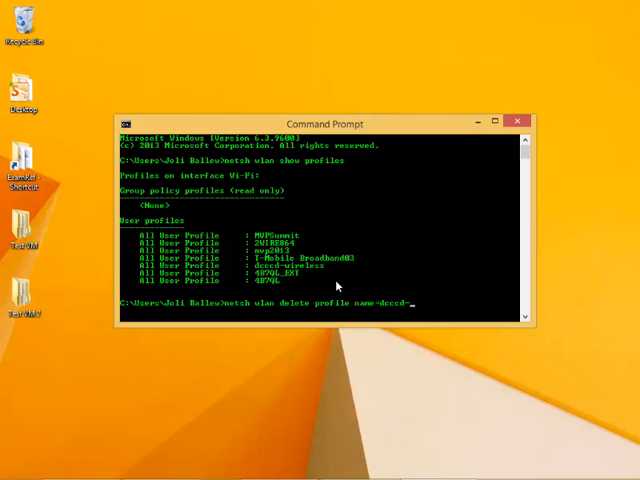
pyautogui.write('wireless')
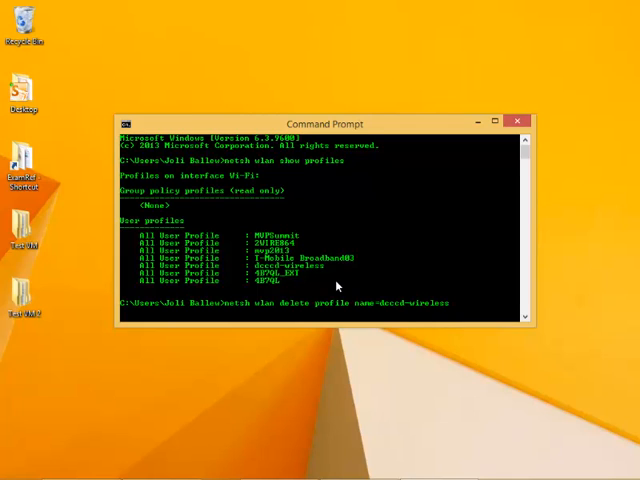
pyautogui.press('Return')
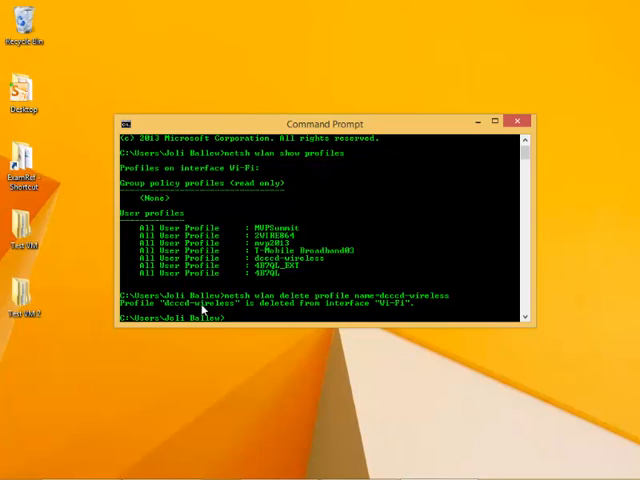
pyautogui.moveTo(280, 314)
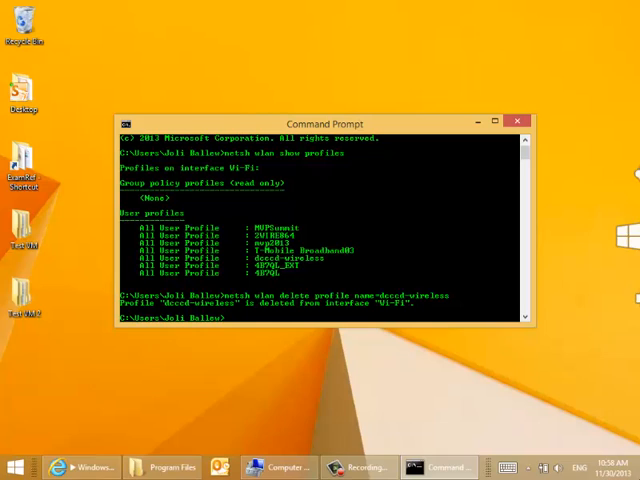
# - Show the Networks list in the Settings charm, with 487QL connected
pyautogui.click(636, 240)
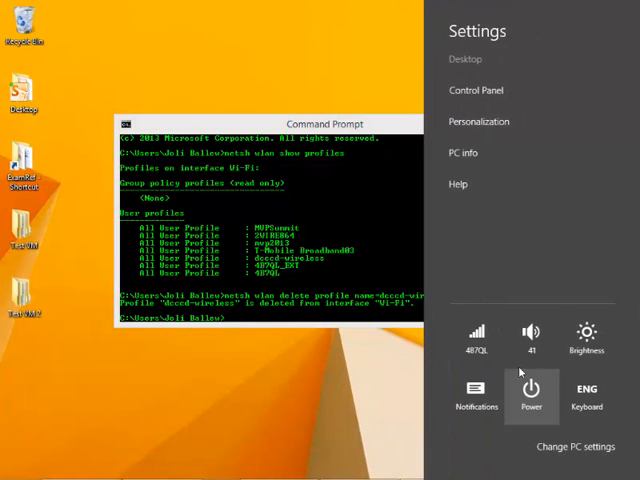
pyautogui.click(476, 336)
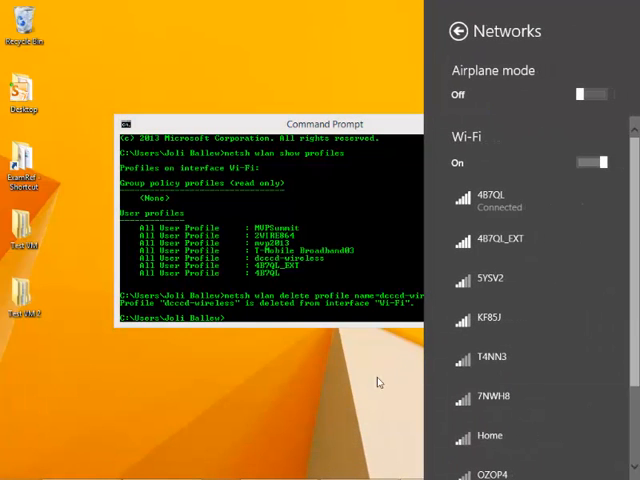
pyautogui.moveTo(490, 318)
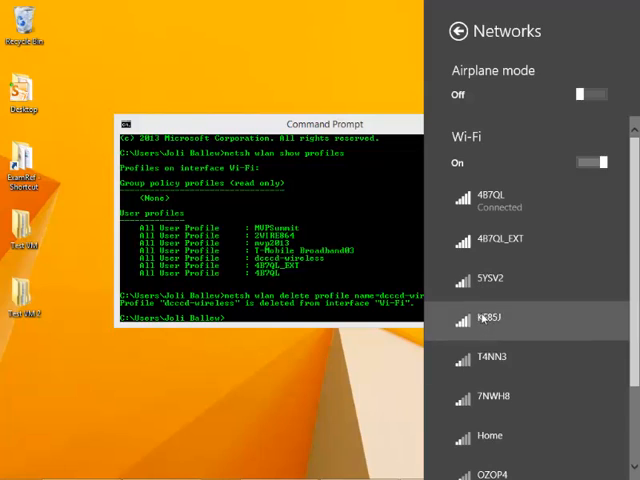
pyautogui.moveTo(536, 288)
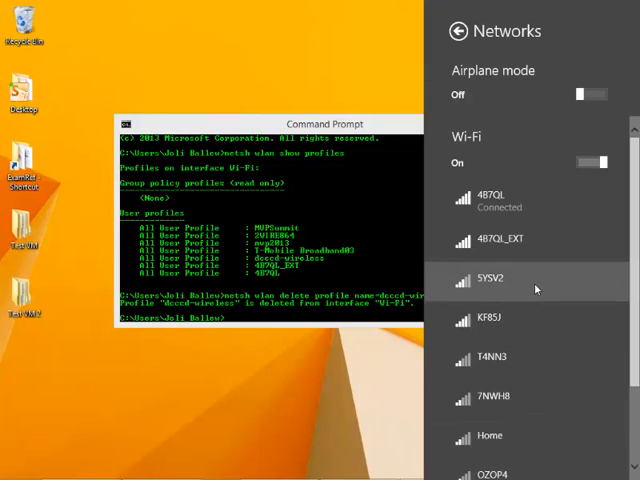